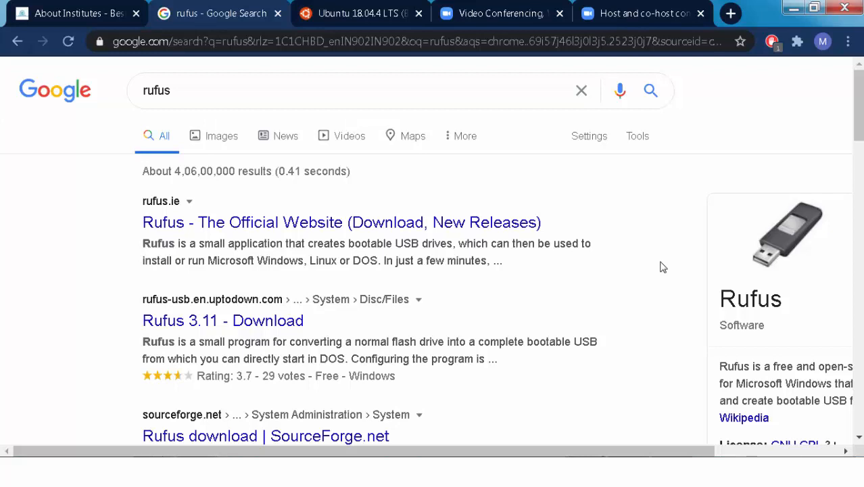
# Download rufus-3.11.exe from the Download section of the official Rufus website
pyautogui.click(176, 90)
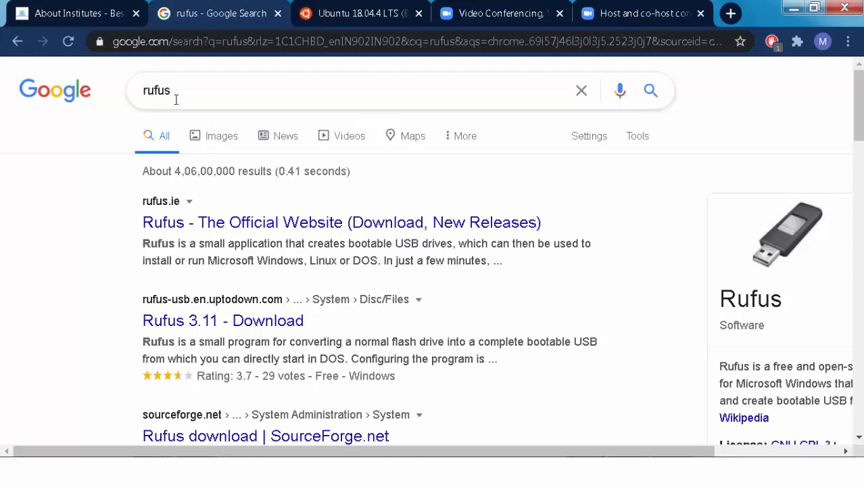
pyautogui.moveTo(241, 227)
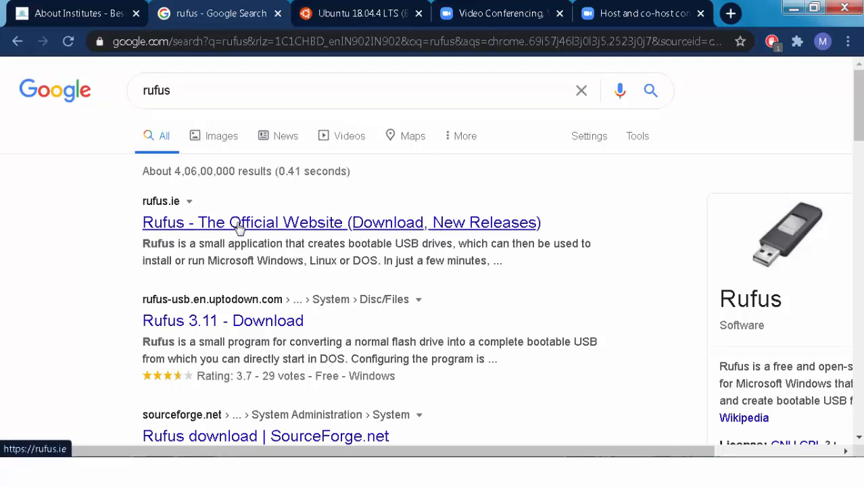
pyautogui.click(340, 222)
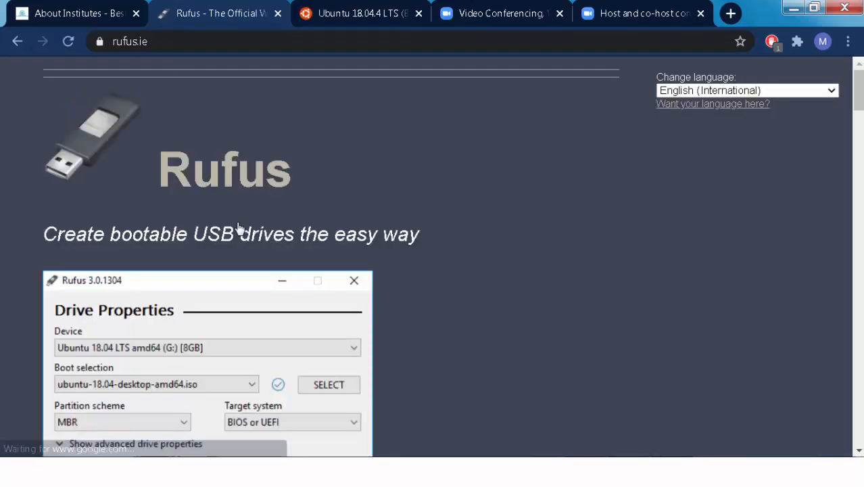
pyautogui.scroll(-3)
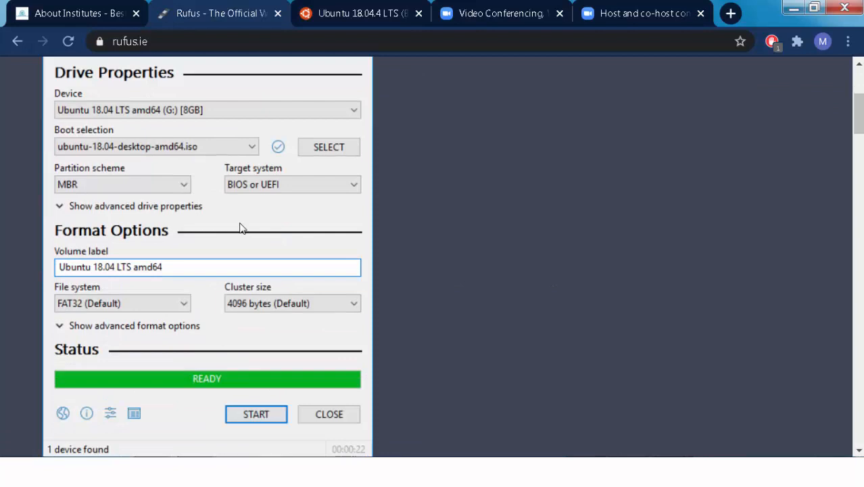
pyautogui.scroll(-3)
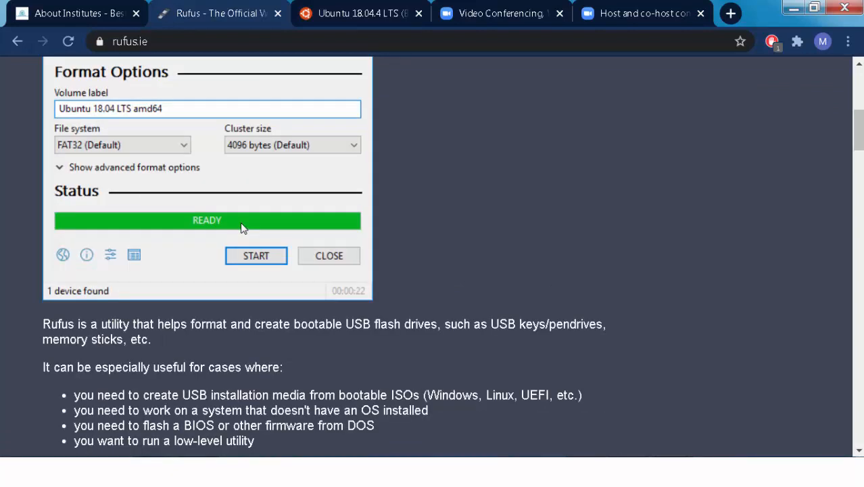
pyautogui.scroll(-3)
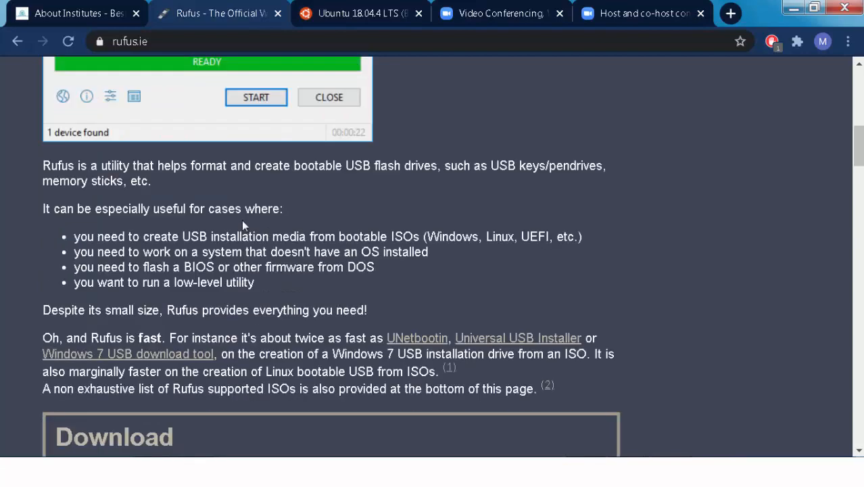
pyautogui.scroll(-3)
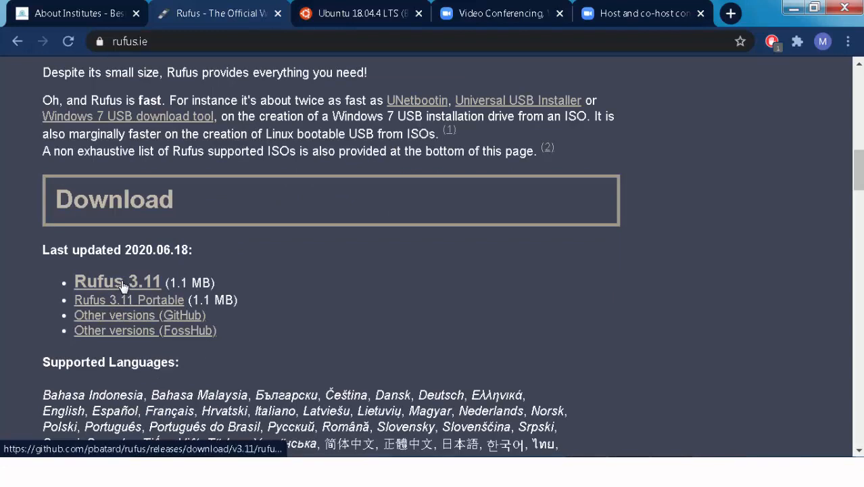
pyautogui.click(116, 281)
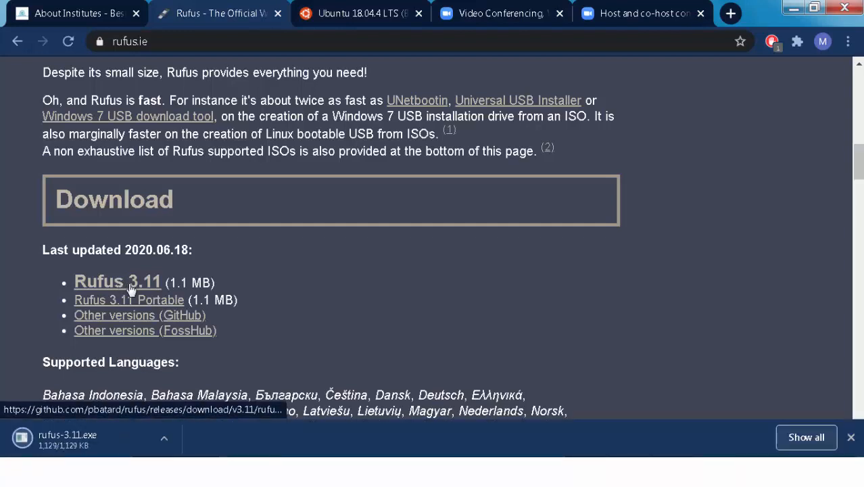
pyautogui.moveTo(114, 430)
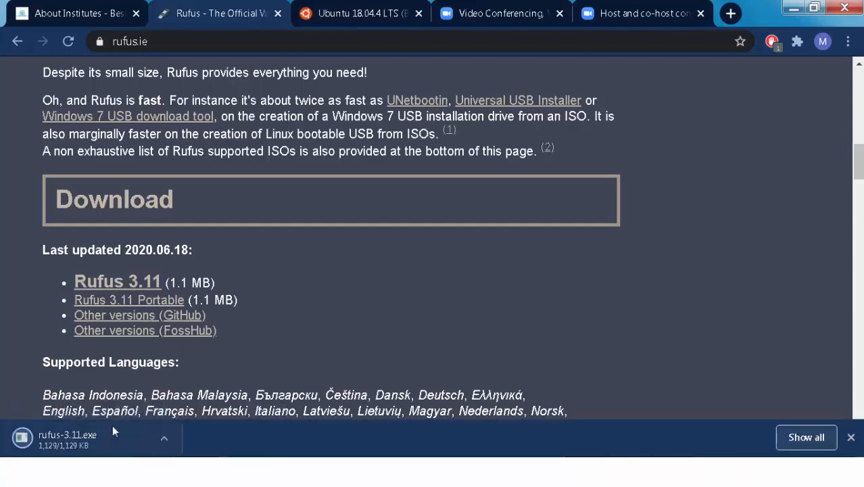
pyautogui.moveTo(175, 330)
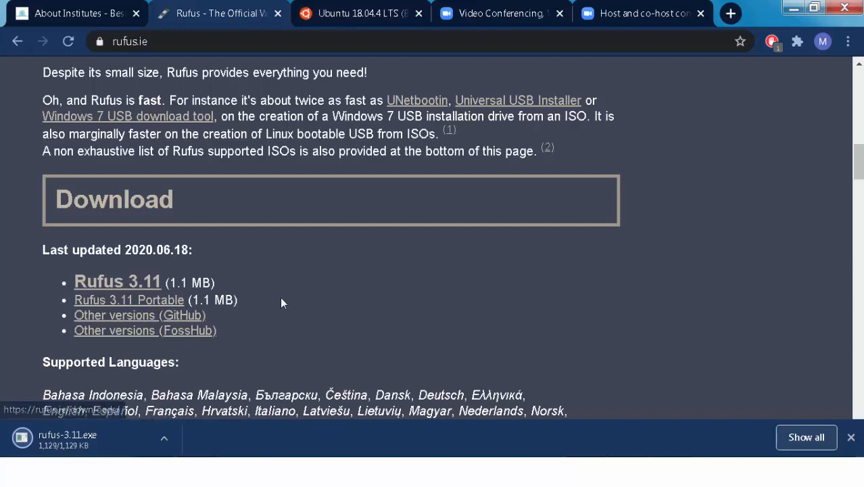
# Show the Ubuntu 18.04 releases page listing the 2.0G ubuntu-18.04.4-desktop-amd64.iso image
pyautogui.click(359, 14)
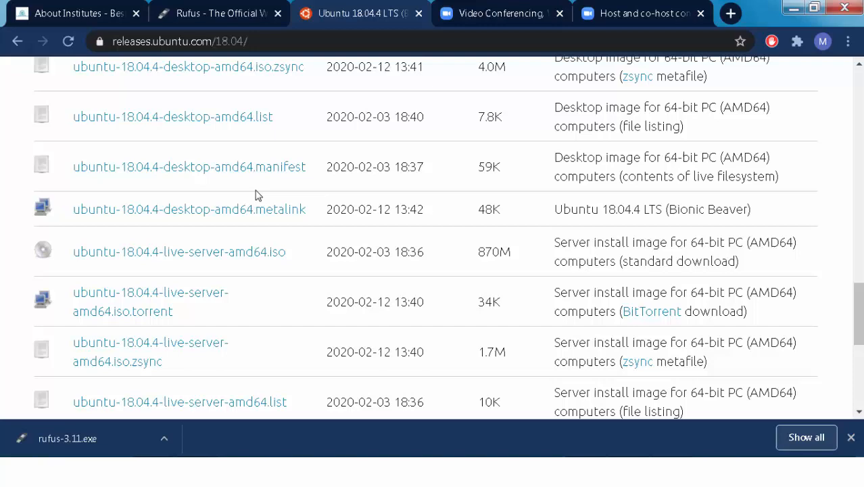
pyautogui.scroll(3)
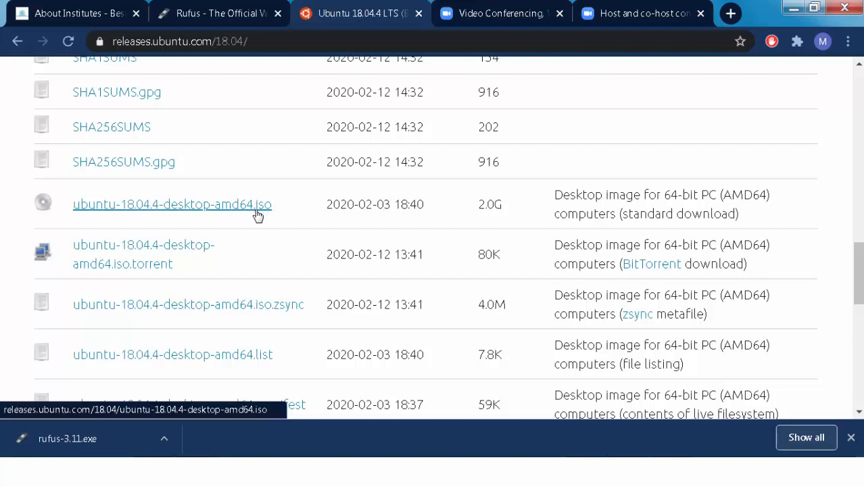
pyautogui.moveTo(228, 223)
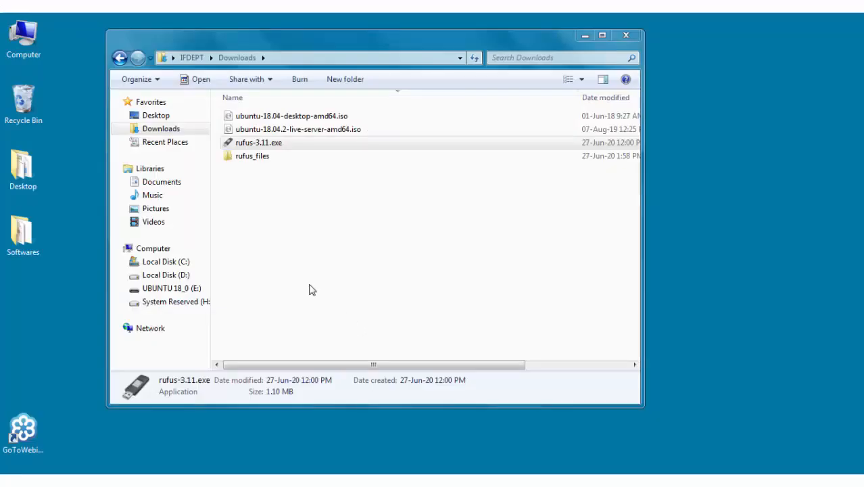
# Launch rufus-3.11.exe from Downloads, allowing it past the security warning
pyautogui.click(260, 142)
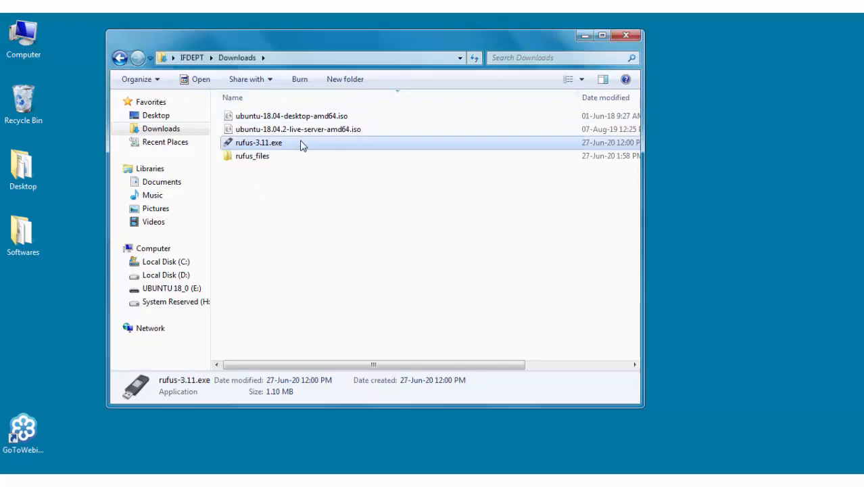
pyautogui.doubleClick(258, 142)
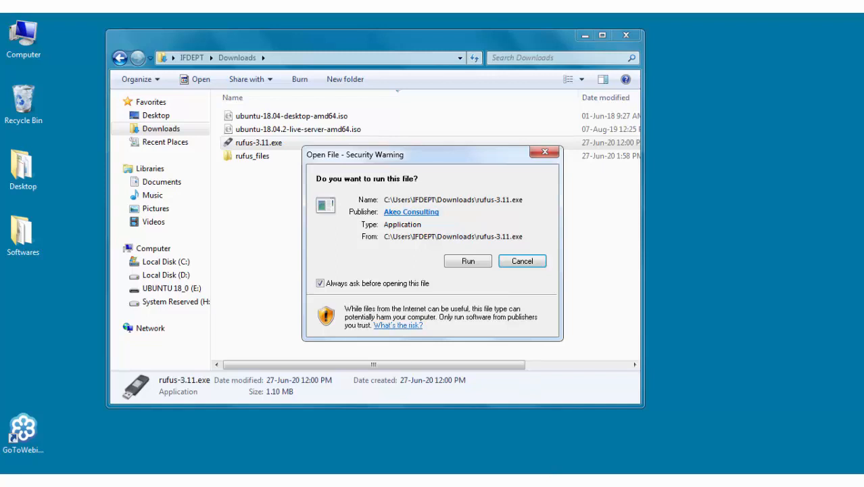
pyautogui.click(522, 261)
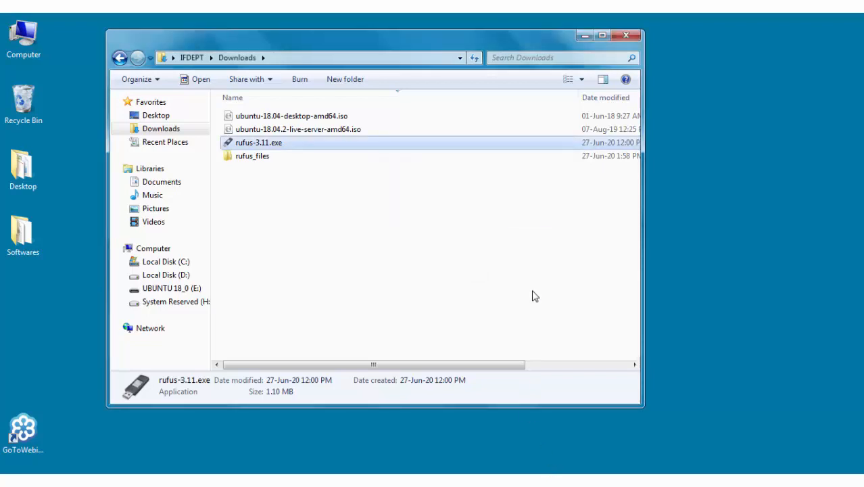
pyautogui.doubleClick(260, 142)
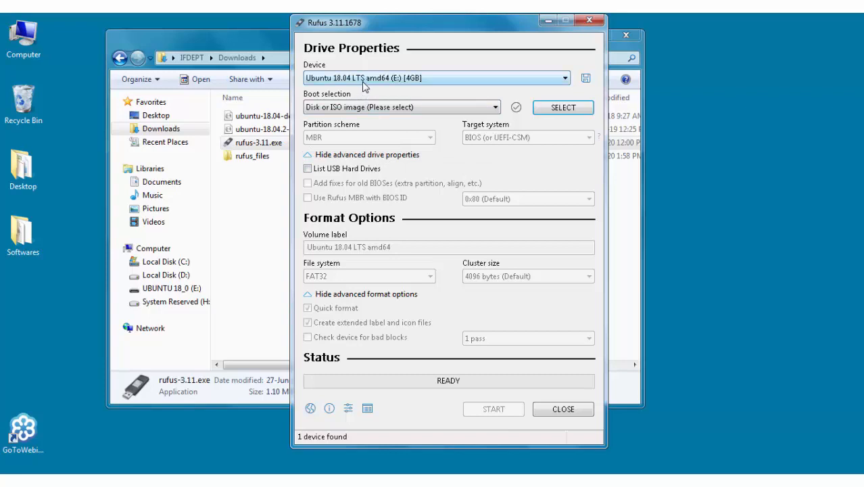
pyautogui.moveTo(372, 81)
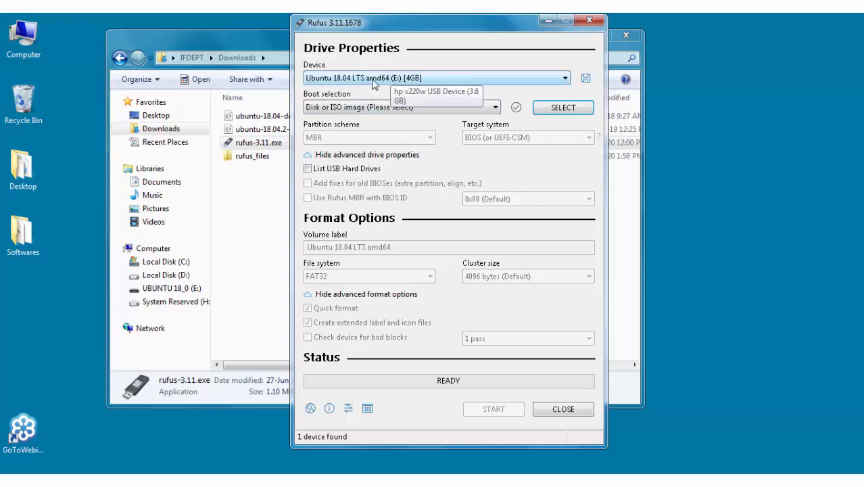
pyautogui.moveTo(466, 87)
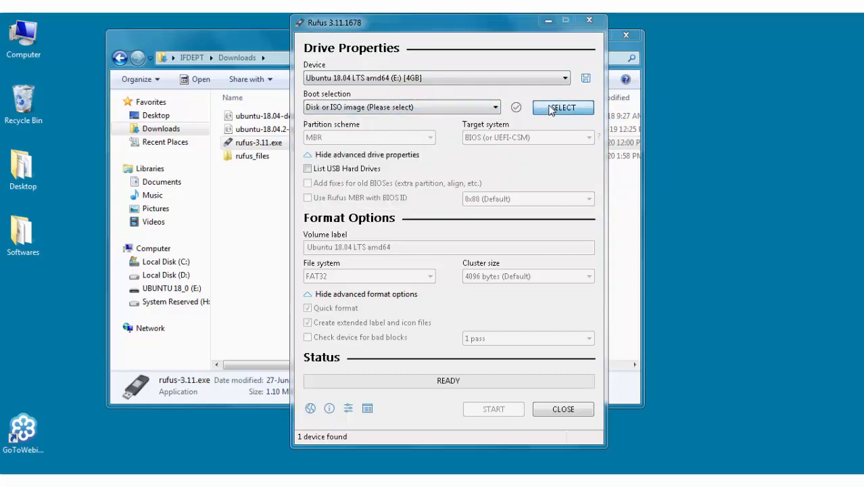
# Choose ubuntu-18.04-desktop-amd64.iso from Downloads as the boot image for the E: drive
pyautogui.click(563, 109)
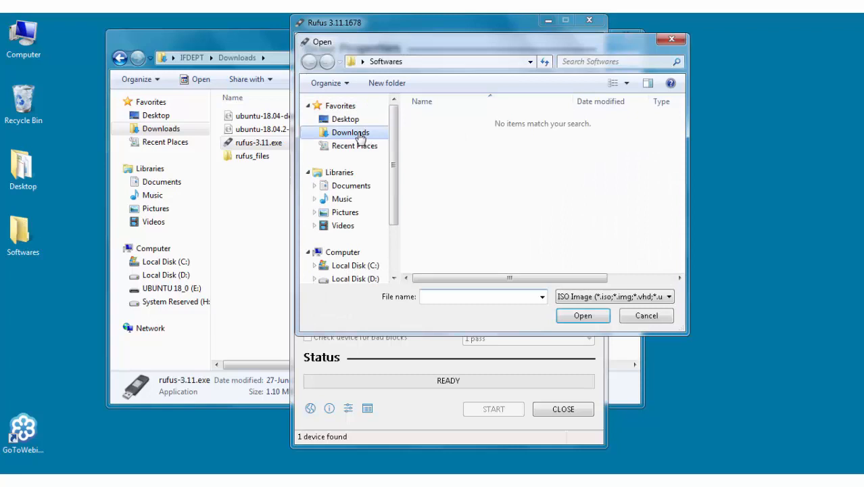
pyautogui.click(350, 132)
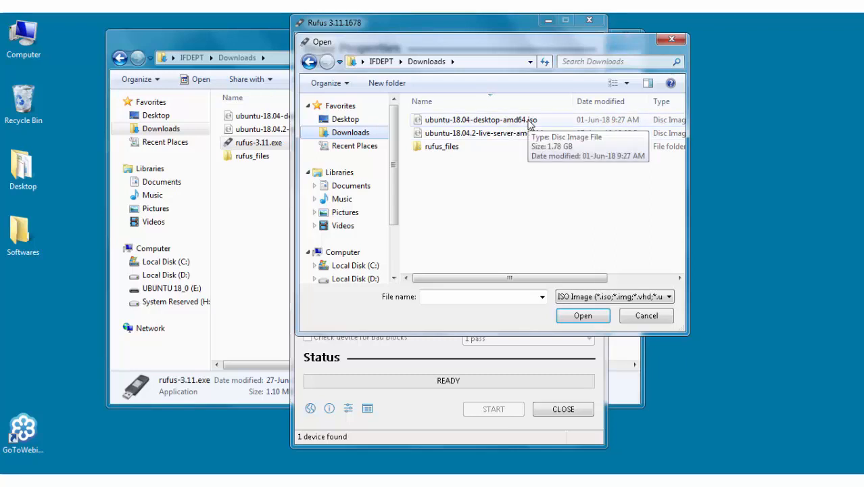
pyautogui.click(481, 119)
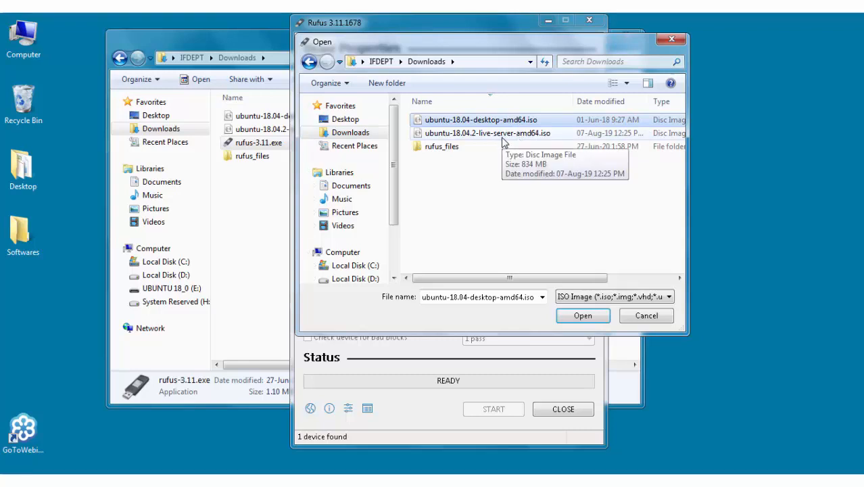
pyautogui.moveTo(535, 154)
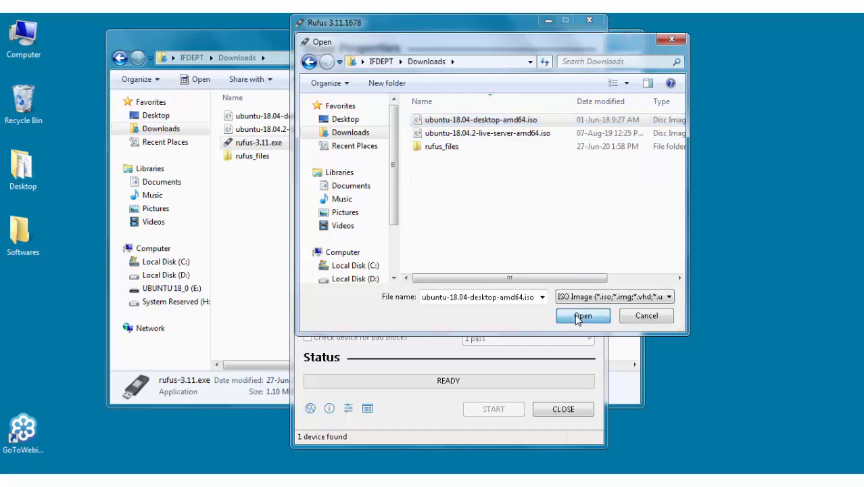
pyautogui.click(582, 315)
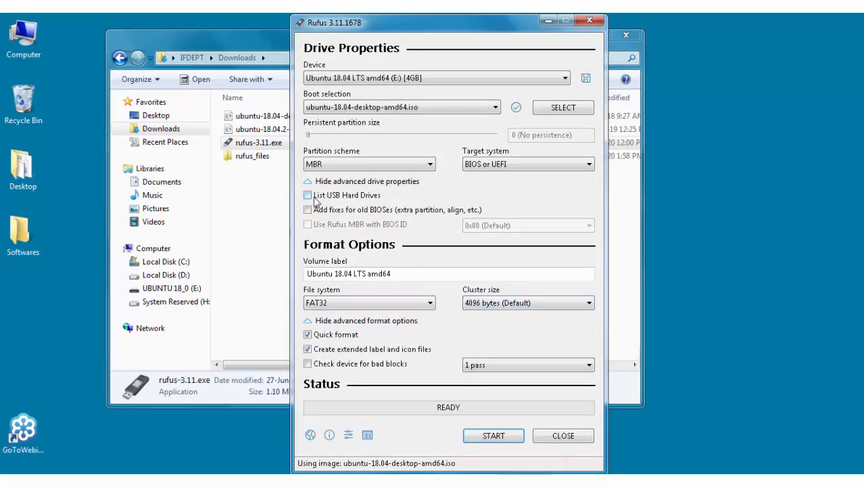
# Start writing the drive and dismiss the Syslinux download prompt, ending with status Failed
pyautogui.click(308, 195)
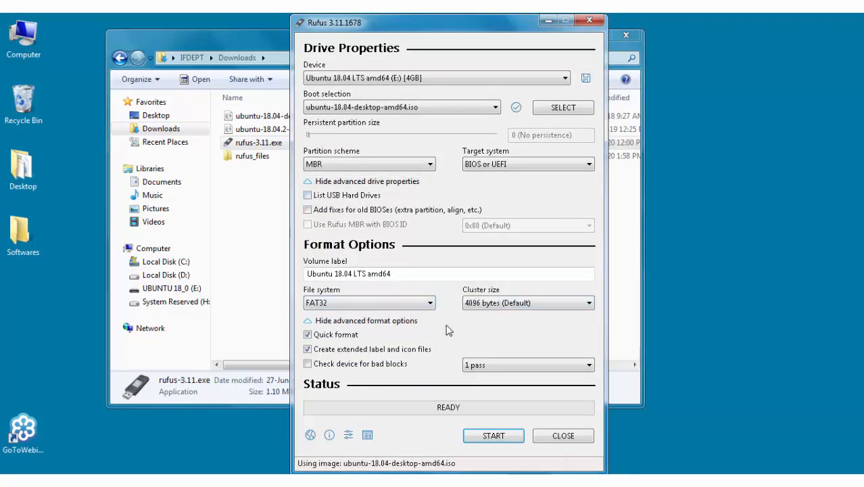
pyautogui.moveTo(492, 436)
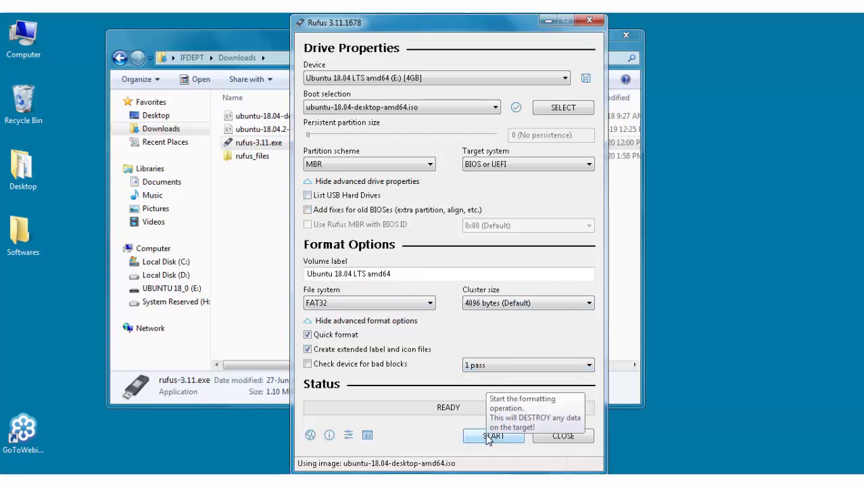
pyautogui.click(494, 435)
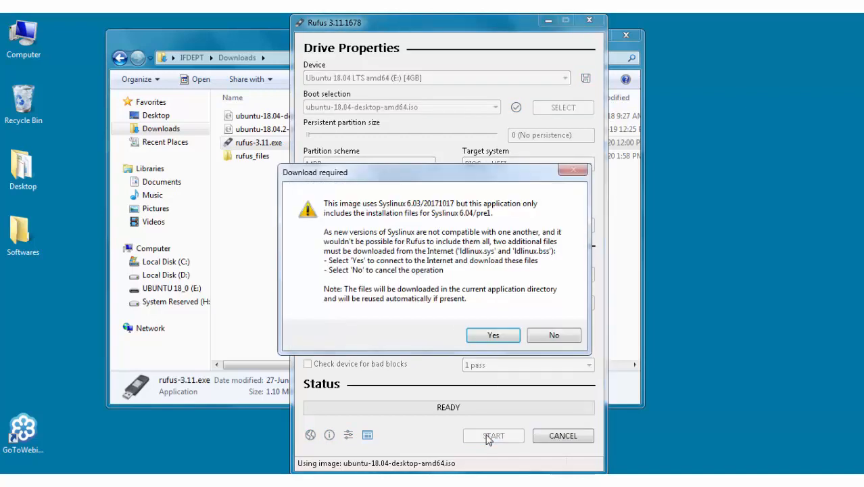
pyautogui.moveTo(430, 327)
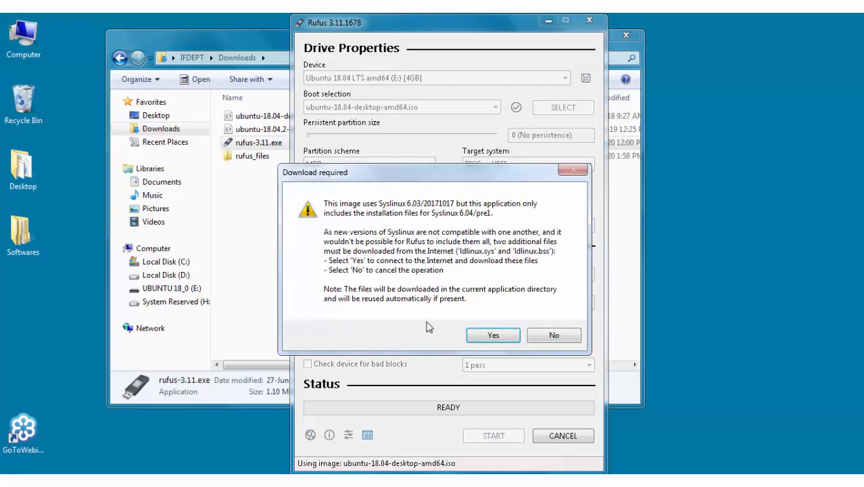
pyautogui.moveTo(458, 298)
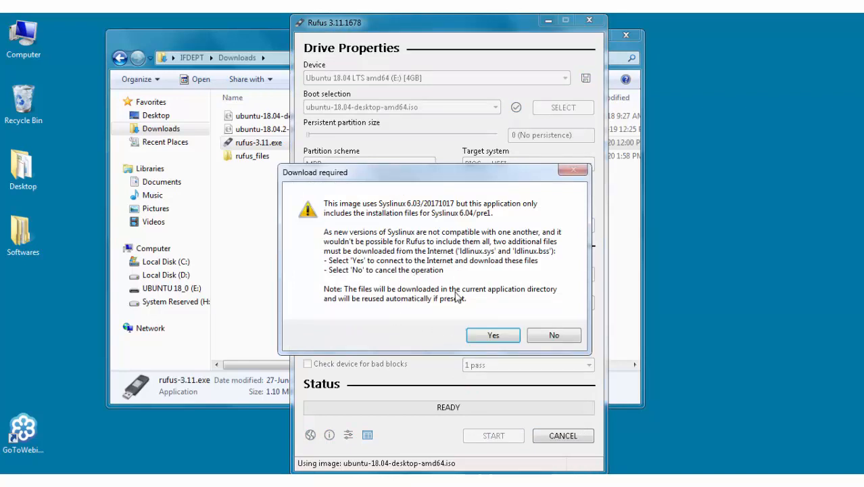
pyautogui.click(492, 335)
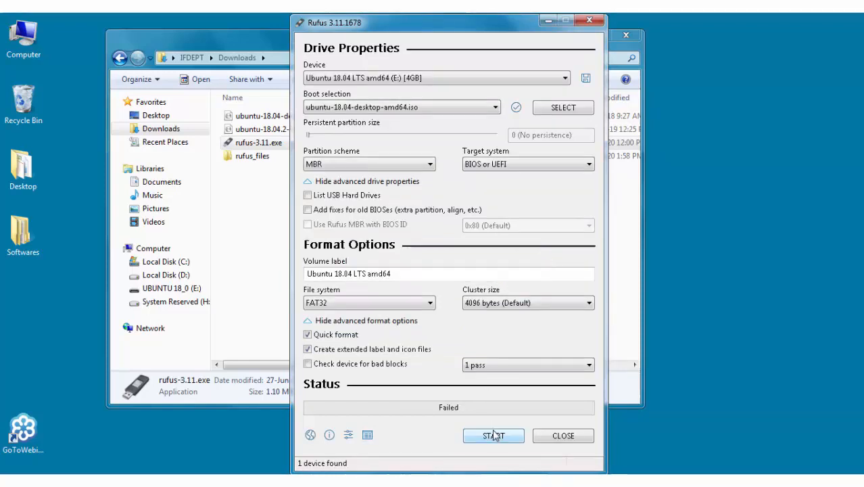
# Retry the write and accept downloading the missing Syslinux files
pyautogui.click(494, 436)
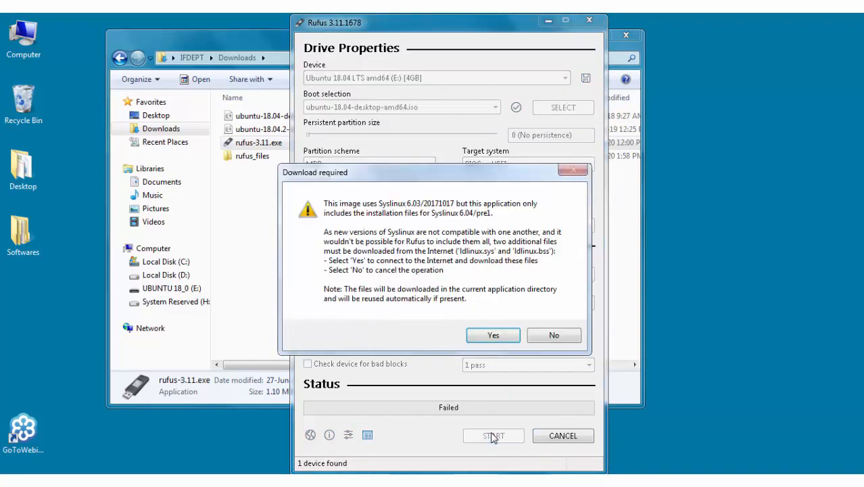
pyautogui.click(492, 336)
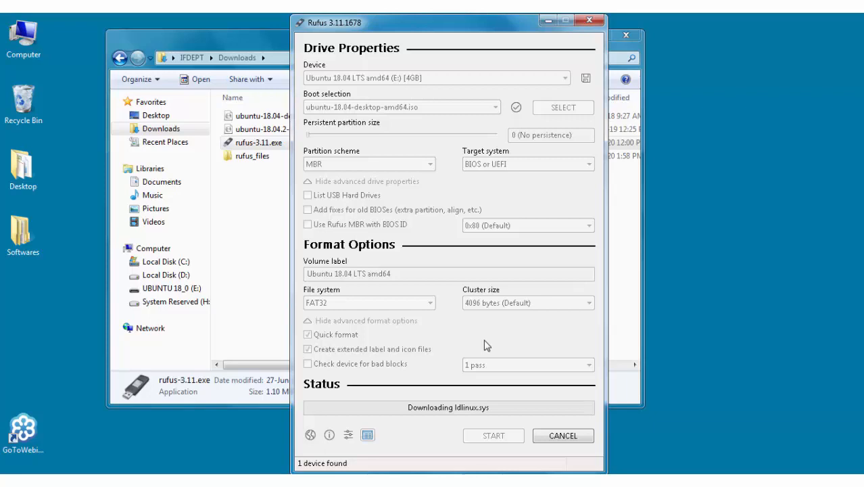
pyautogui.click(493, 436)
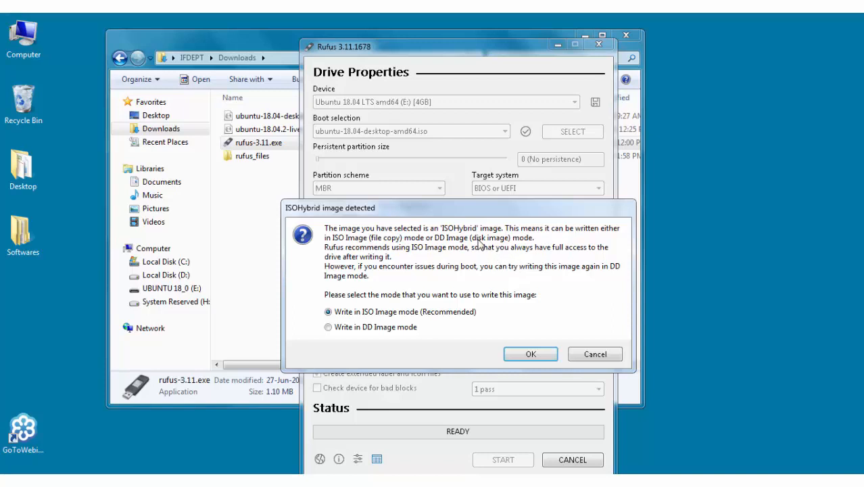
pyautogui.moveTo(457, 262)
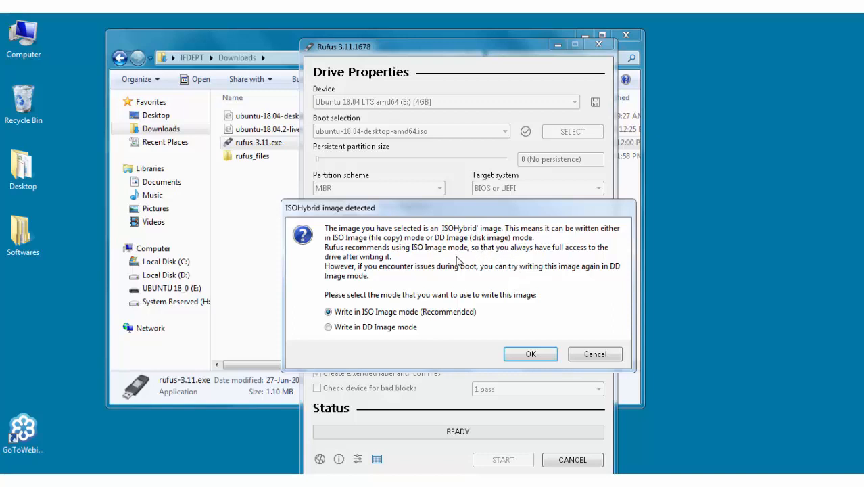
pyautogui.moveTo(403, 290)
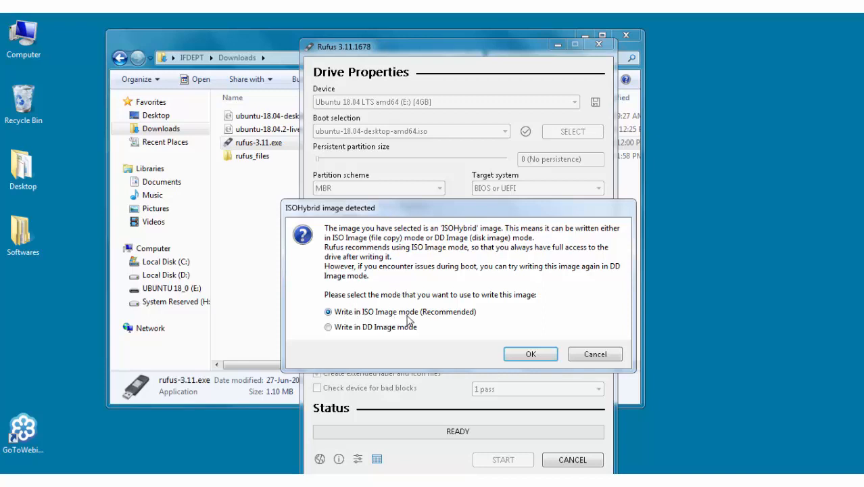
# Confirm writing in ISO Image mode (Recommended) for the ISOHybrid image
pyautogui.click(530, 355)
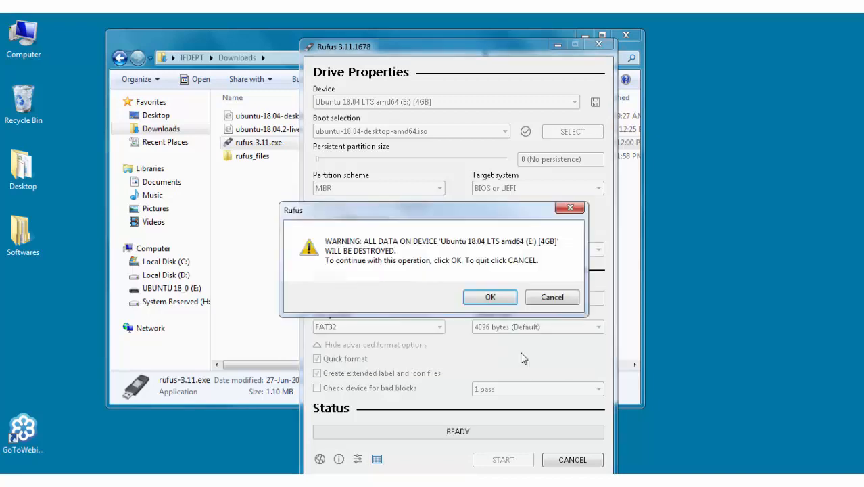
pyautogui.moveTo(474, 251)
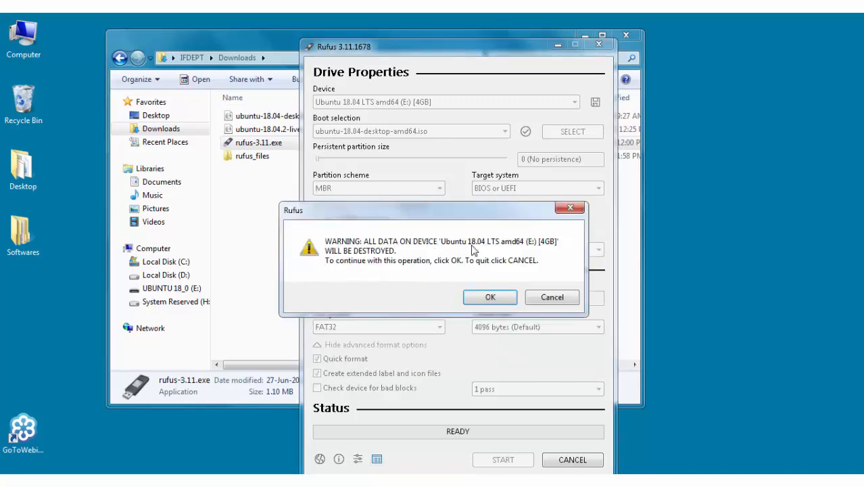
pyautogui.moveTo(543, 257)
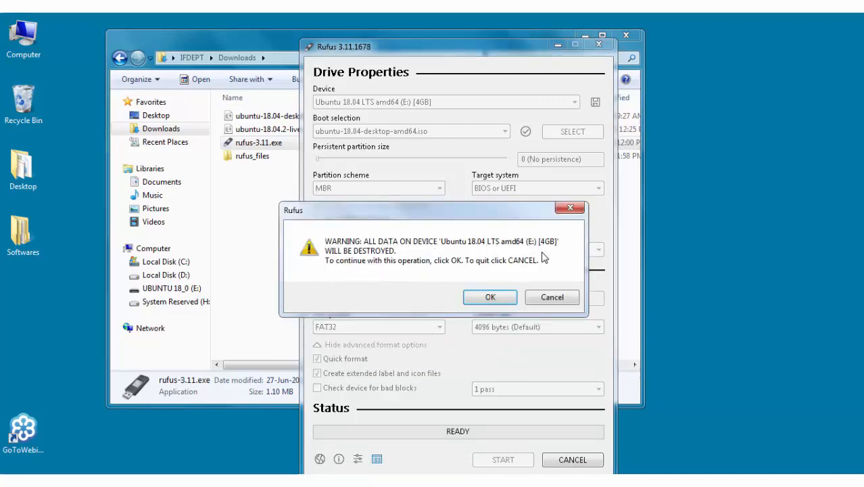
pyautogui.moveTo(514, 273)
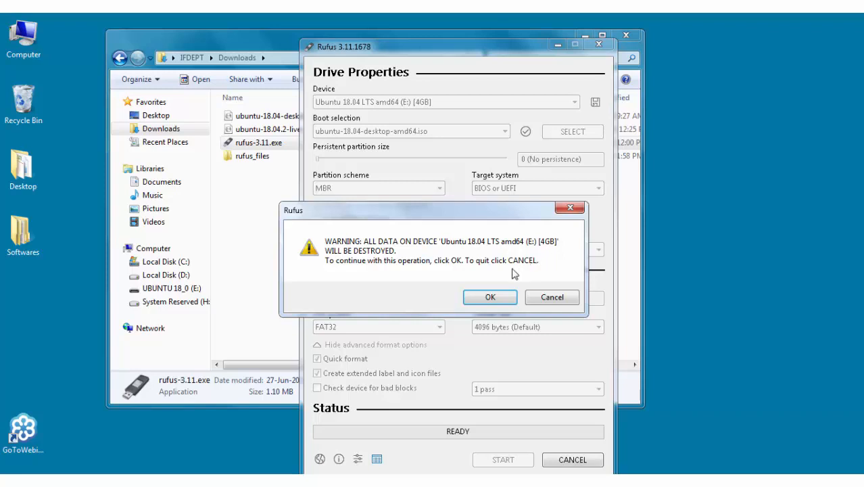
# Accept erasing the 4GB E: drive and let the Ubuntu image write until status READY
pyautogui.click(489, 297)
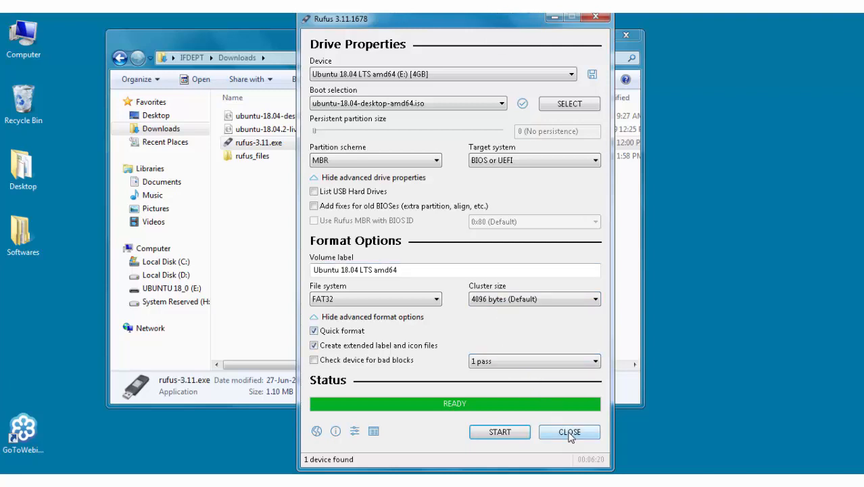
# Close Rufus after the finished write, leaving the UBUNTU 18_0 (E:) drive for Explorer
pyautogui.click(569, 432)
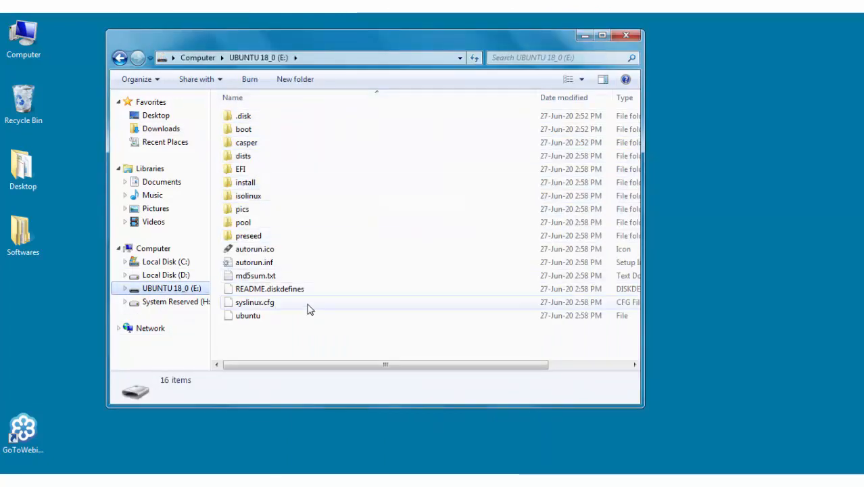
pyautogui.moveTo(314, 307)
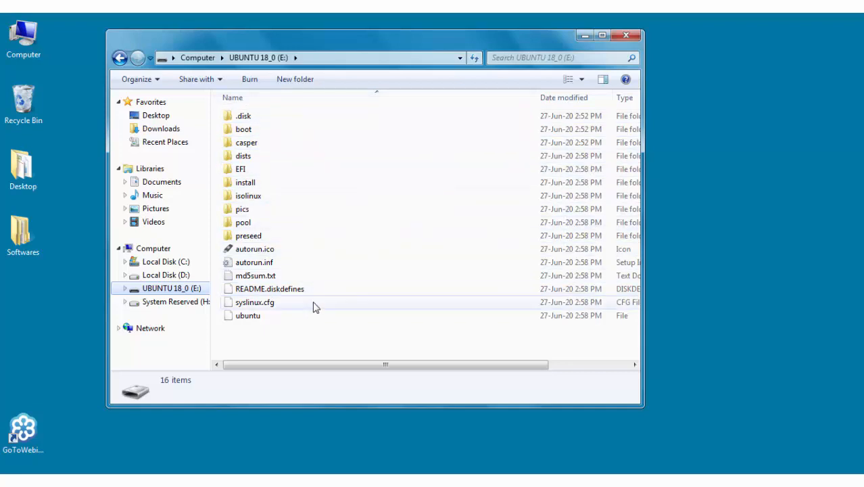
pyautogui.moveTo(308, 311)
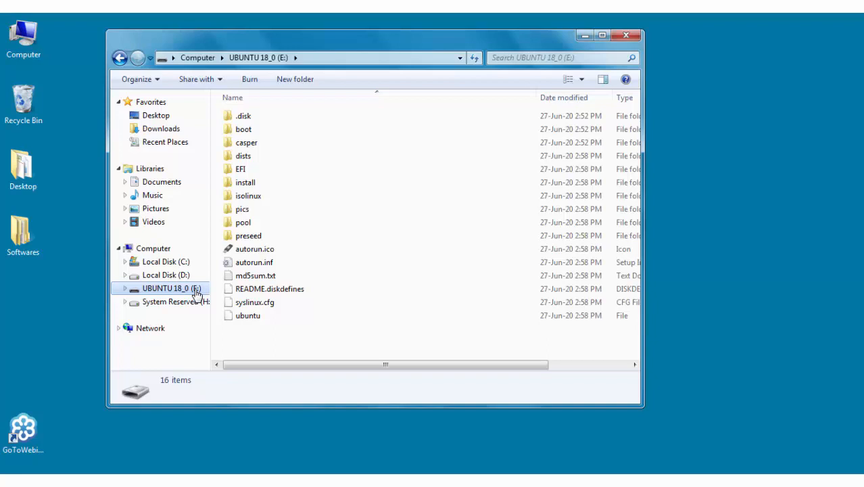
pyautogui.moveTo(202, 295)
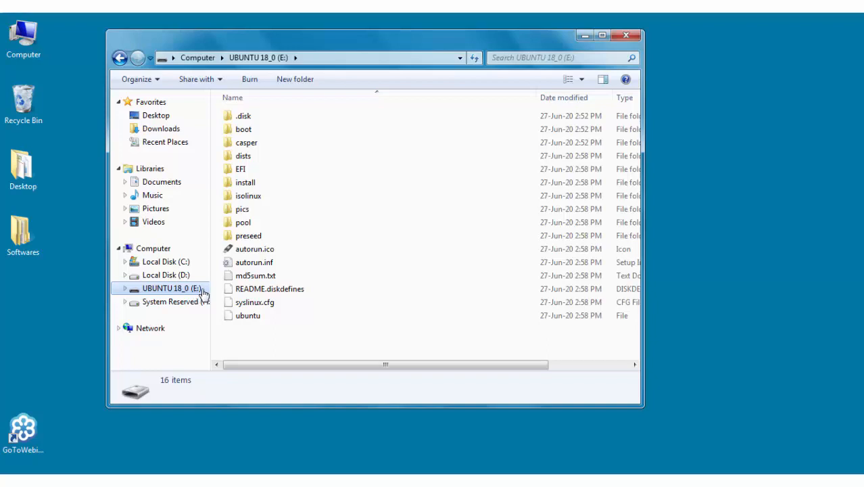